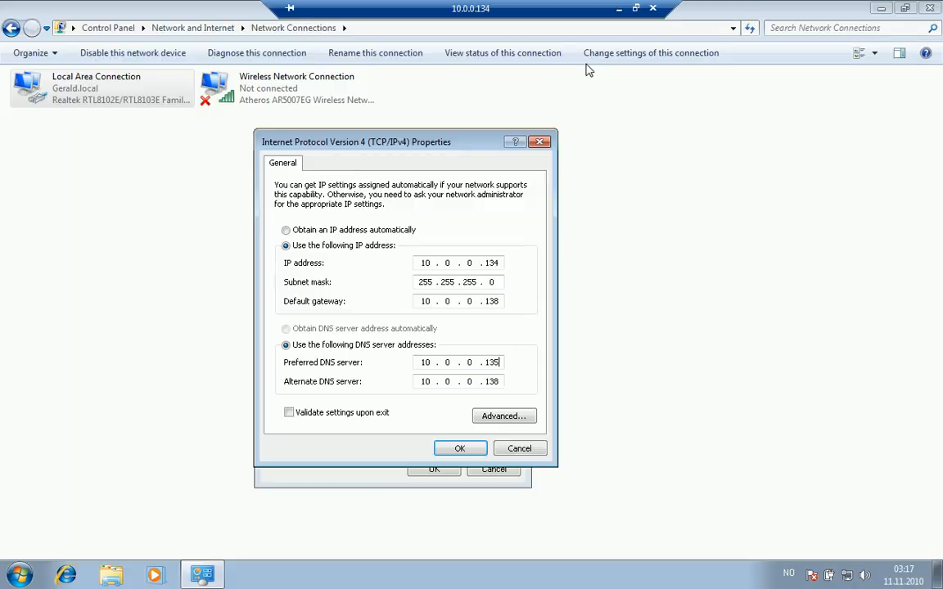
mouse_move(624, 195)
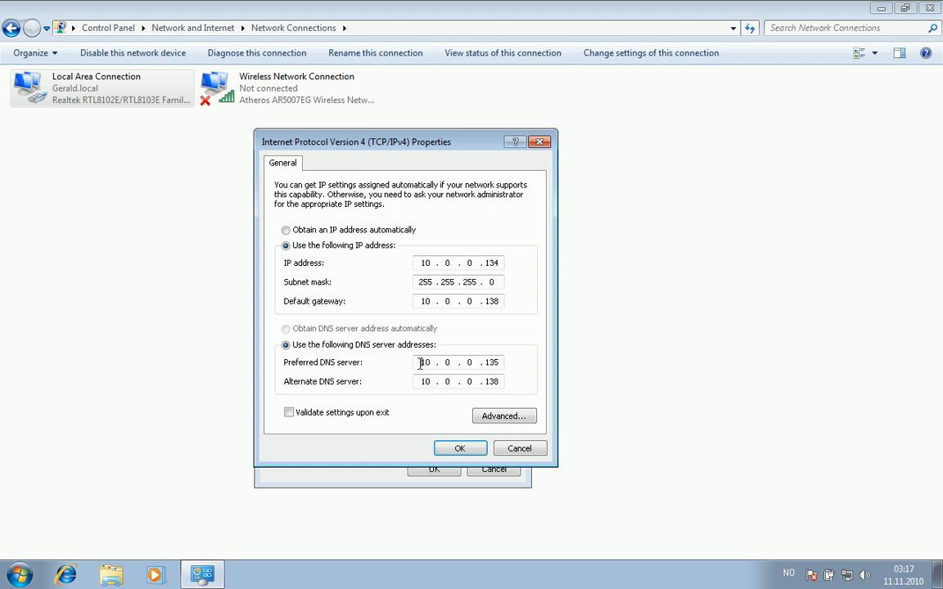
Step: Enter 10.0.0.135 as the preferred DNS server, keeping 10.0.0.138 as alternate
double_click(426, 362)
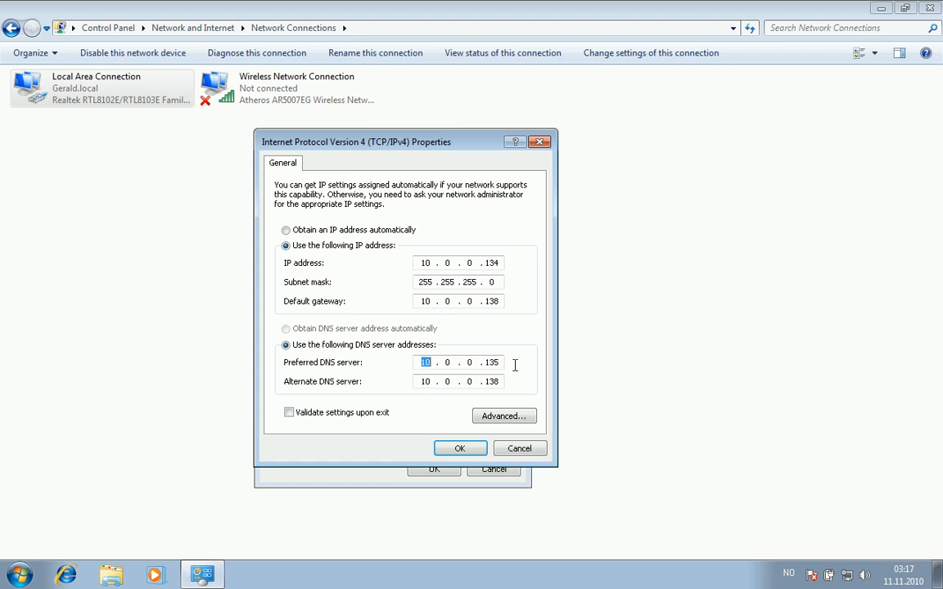
mouse_move(332, 389)
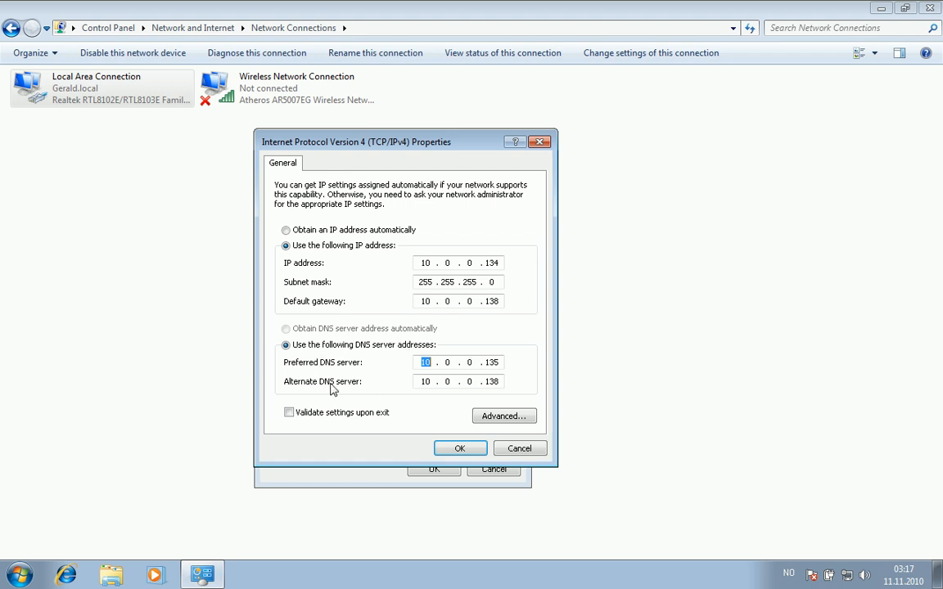
mouse_move(400, 399)
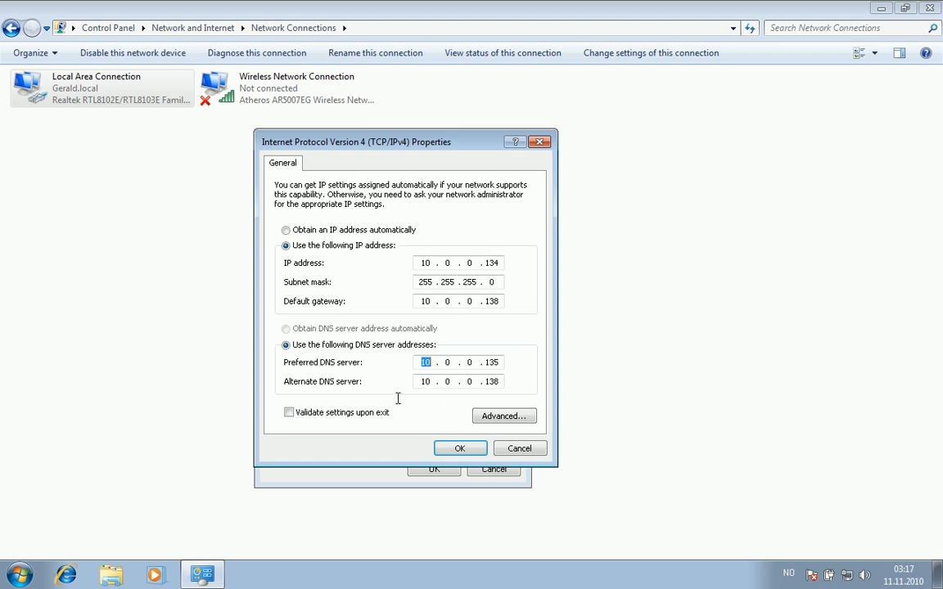
mouse_move(388, 396)
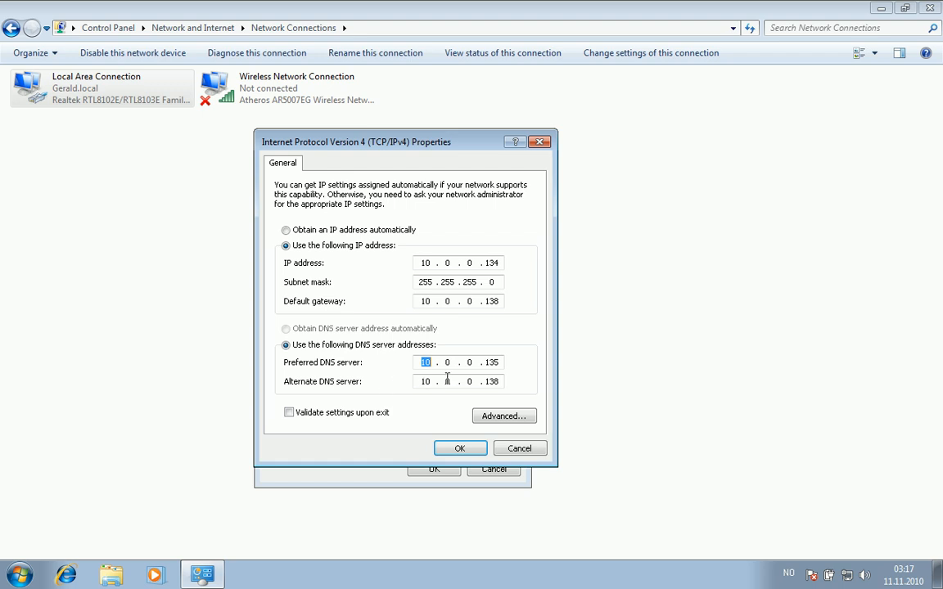
click(426, 381)
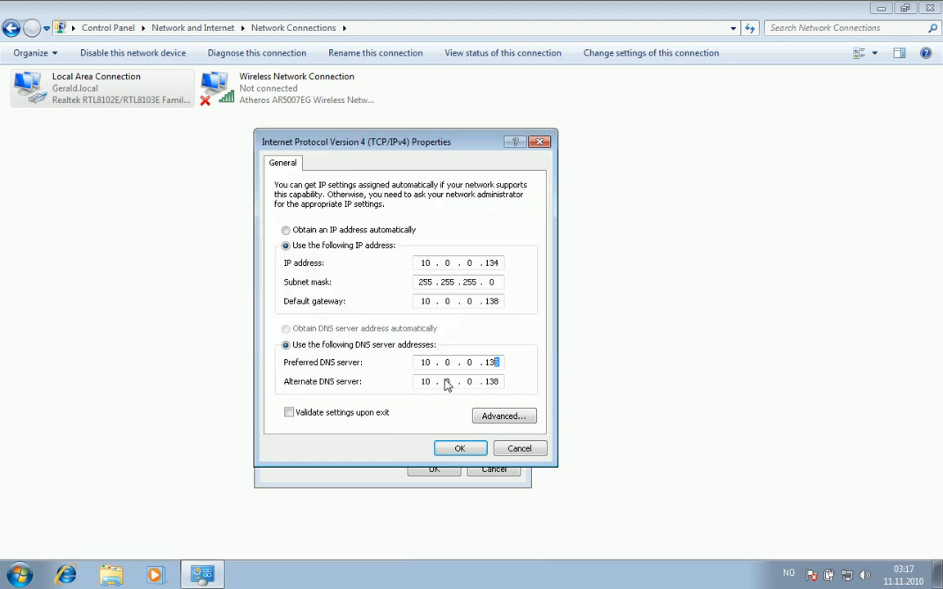
text(135)
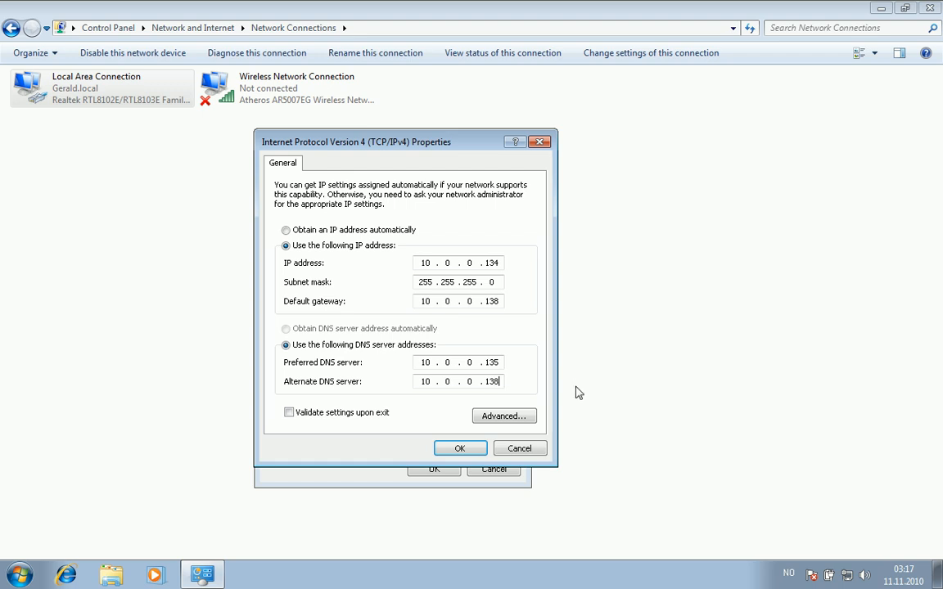
mouse_move(413, 366)
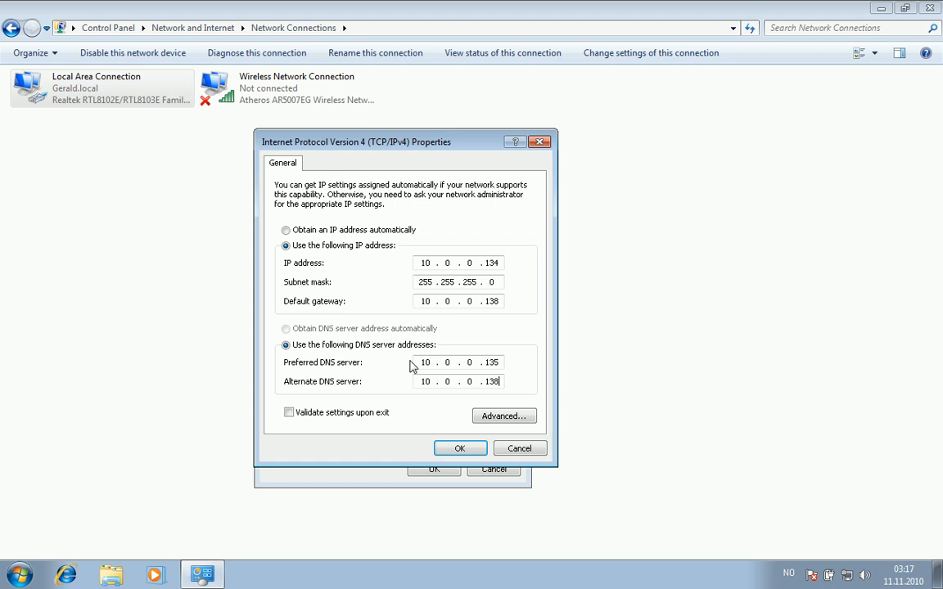
mouse_move(406, 371)
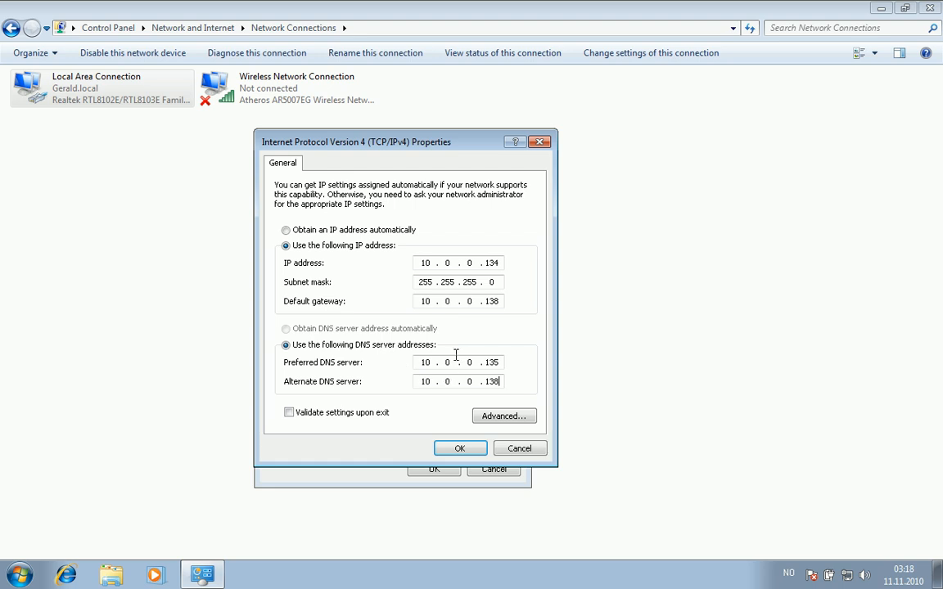
mouse_move(534, 369)
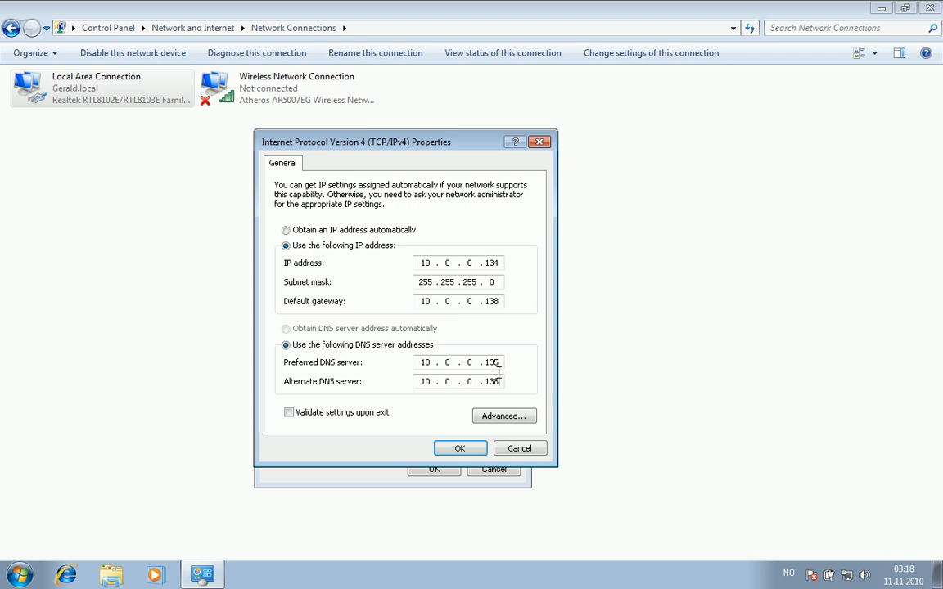
mouse_move(509, 393)
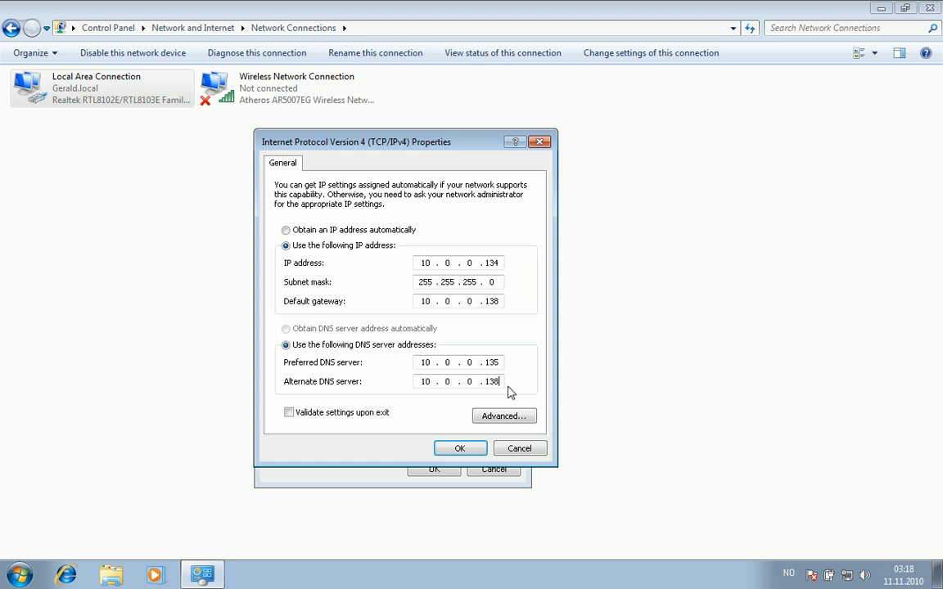
mouse_move(477, 344)
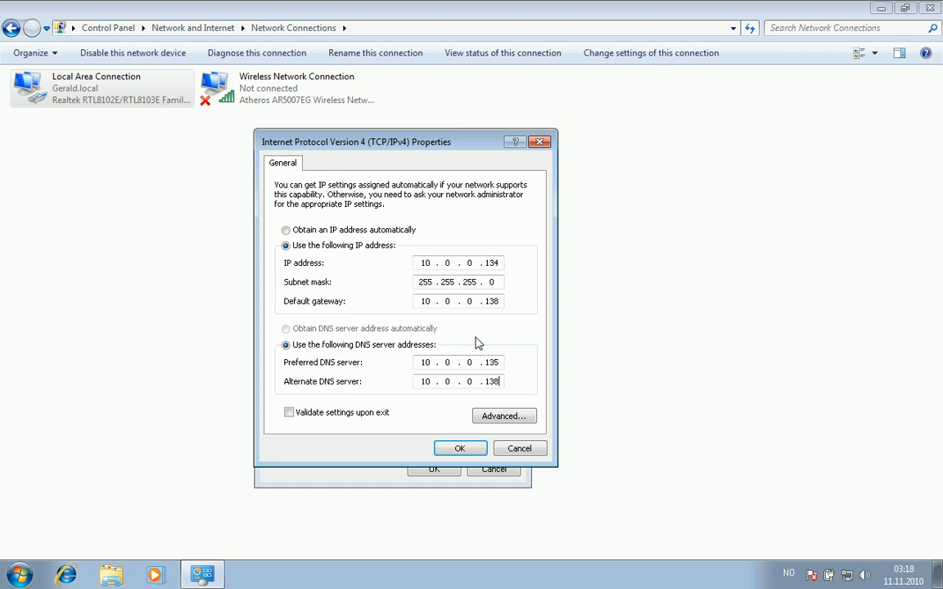